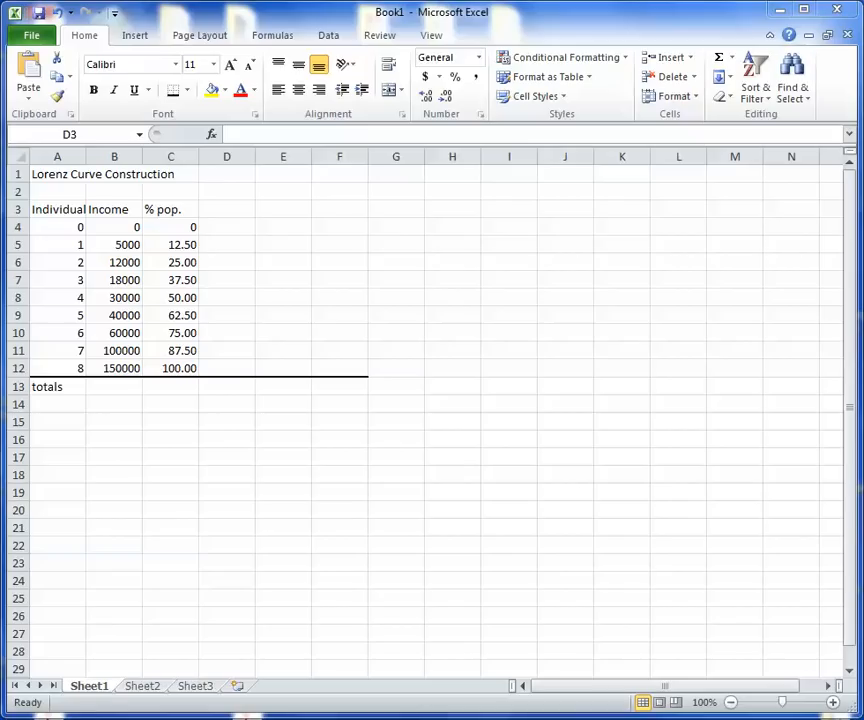
- Total the incomes in B13 with SUM(B5:B12) giving 415000, and clear the % pop. values
{"action": "left_click", "coordinate": [226, 210]}
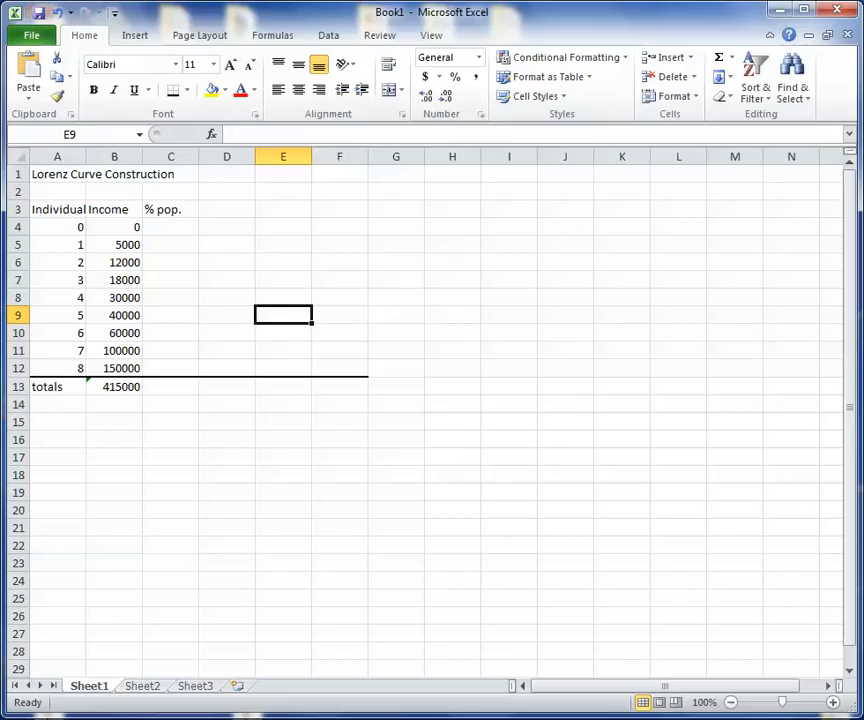
- Fill % pop. with =A5/$A$12*100 down to C12, giving 0 to 100.00 in 12.50 steps
{"action": "left_click", "coordinate": [170, 226]}
{"action": "type", "text": "0"}
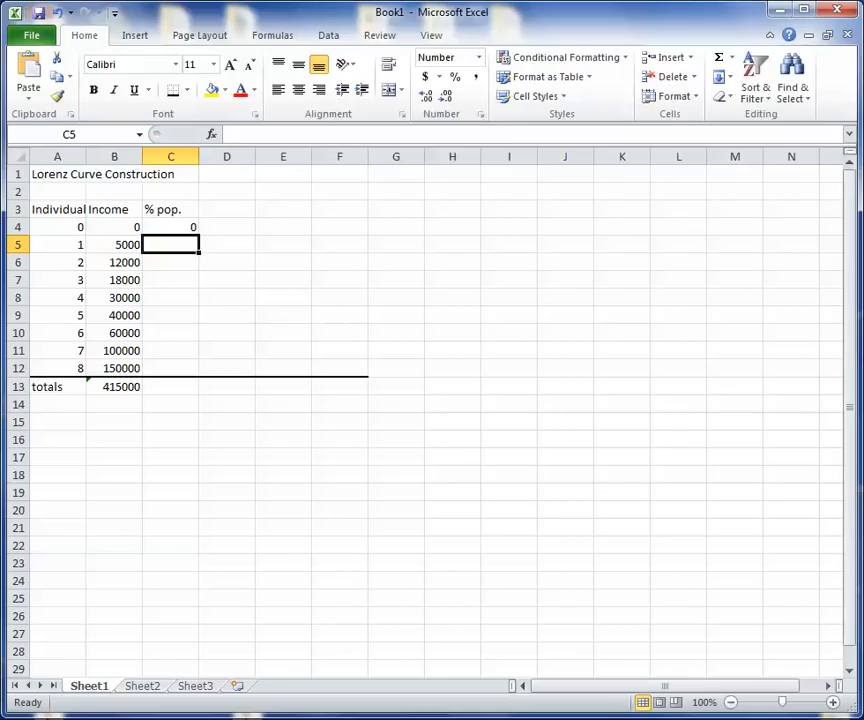
{"action": "type", "text": "=A5/"}
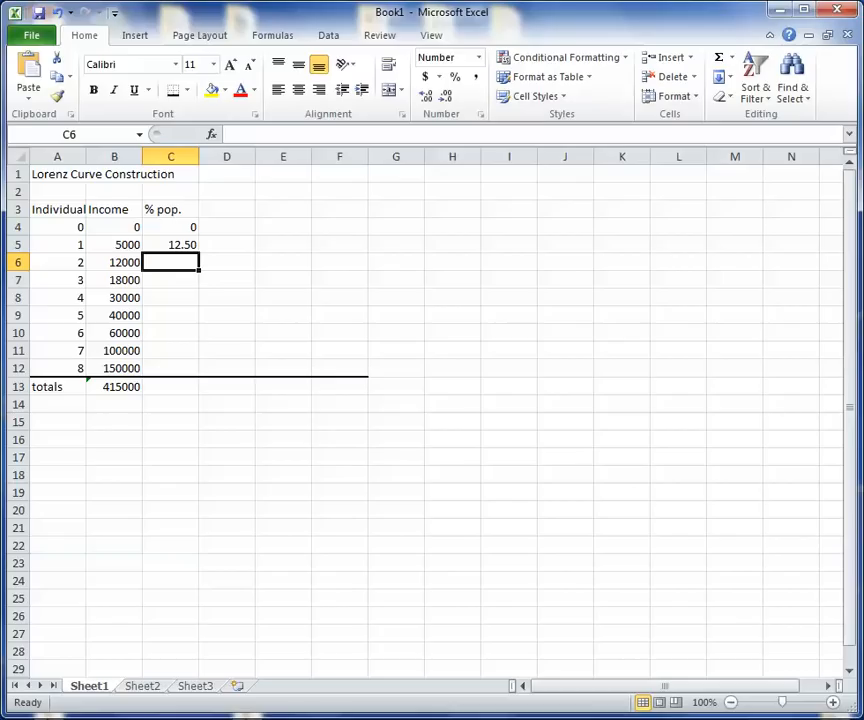
{"action": "left_click", "coordinate": [170, 244]}
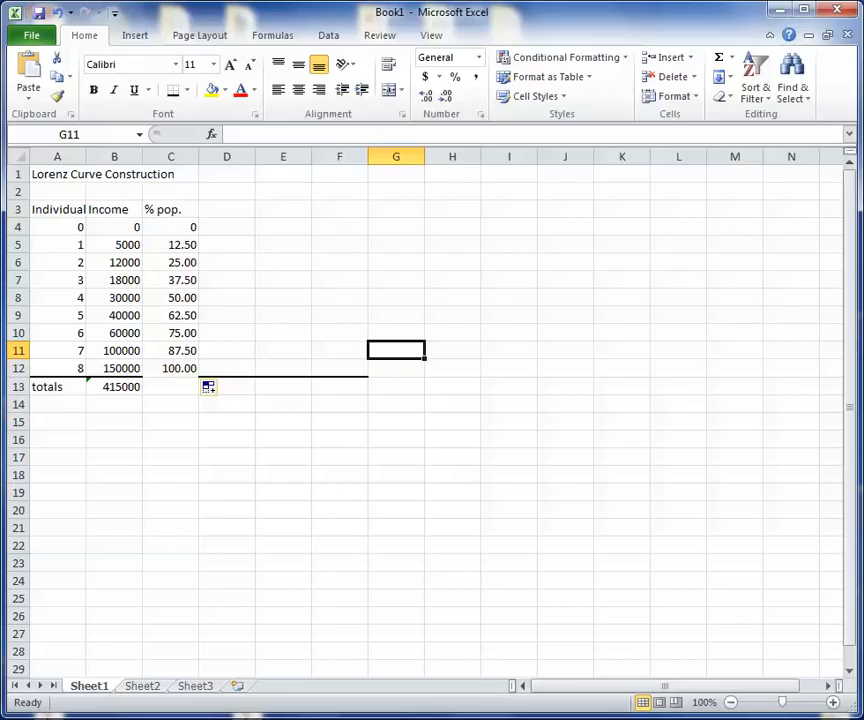
{"action": "left_click", "coordinate": [170, 368]}
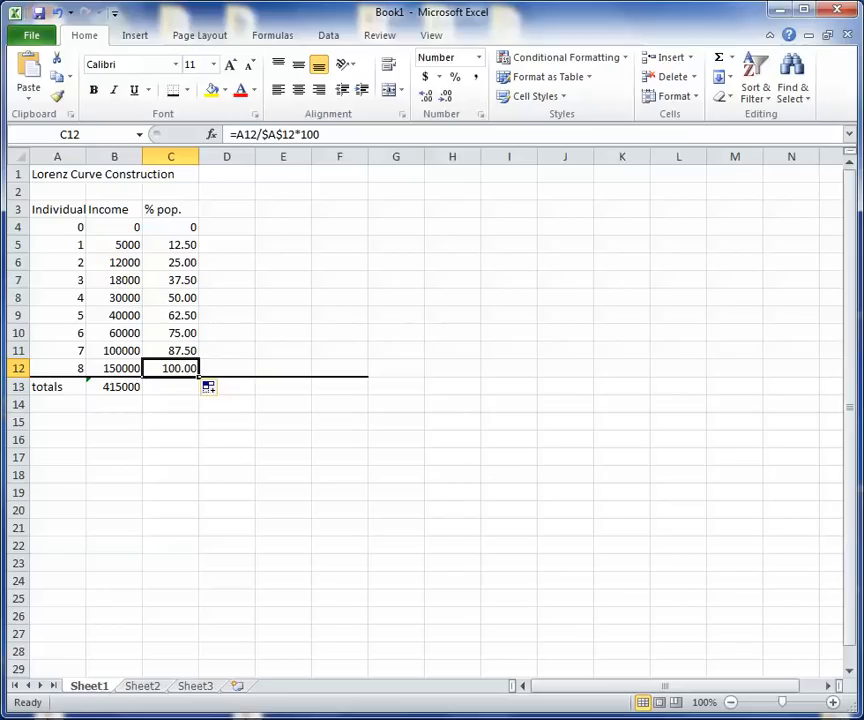
{"action": "left_click", "coordinate": [564, 368]}
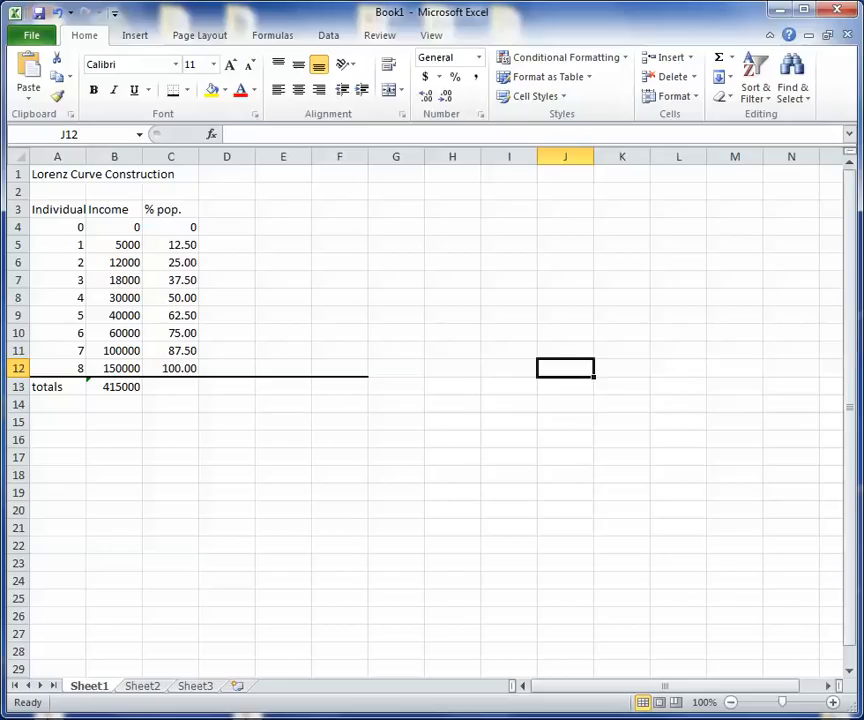
- Add a % inc column with =B5/$B$13*100 filled to D12, shares 0 to 36.14458
{"action": "left_click", "coordinate": [226, 210]}
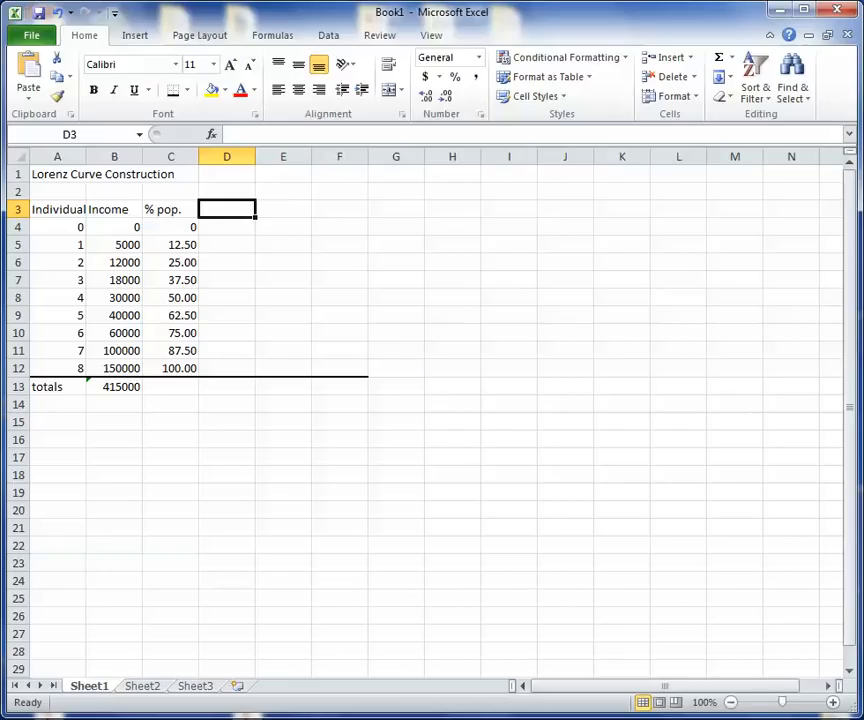
{"action": "type", "text": "% inc"}
{"action": "left_click", "coordinate": [226, 226]}
{"action": "type", "text": "0"}
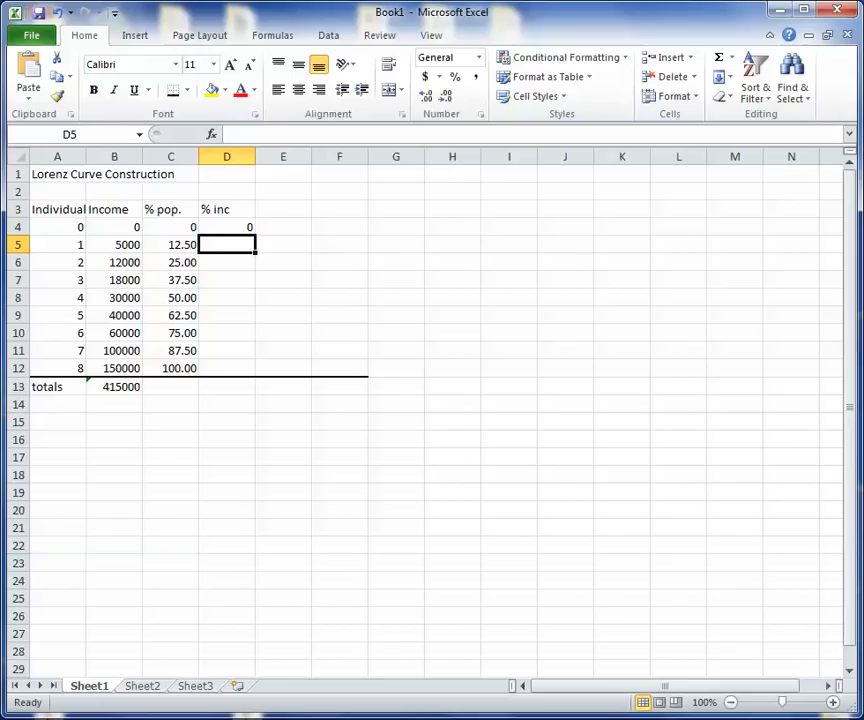
{"action": "type", "text": "=B5/"}
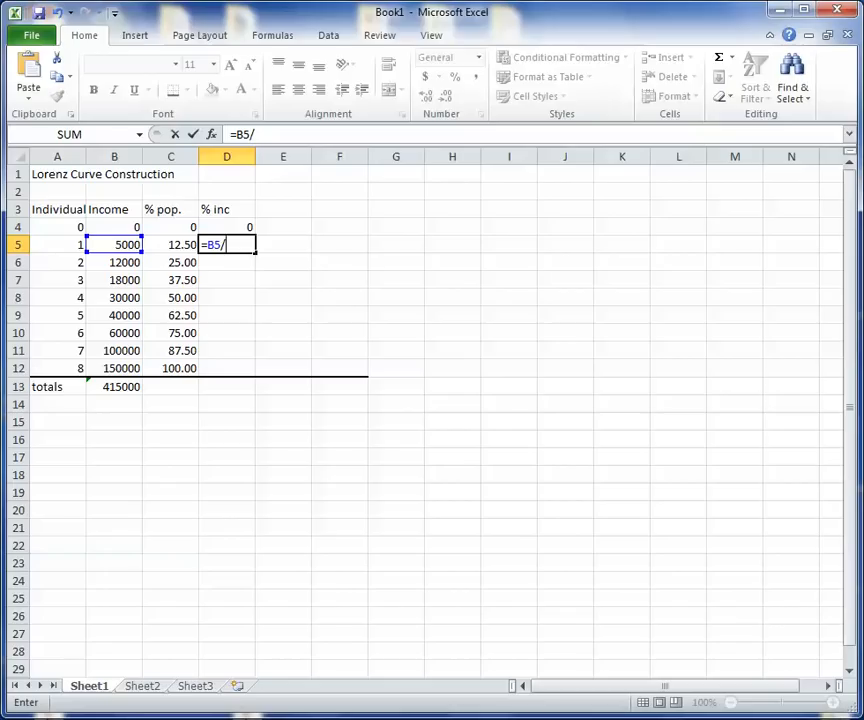
{"action": "left_click", "coordinate": [114, 388]}
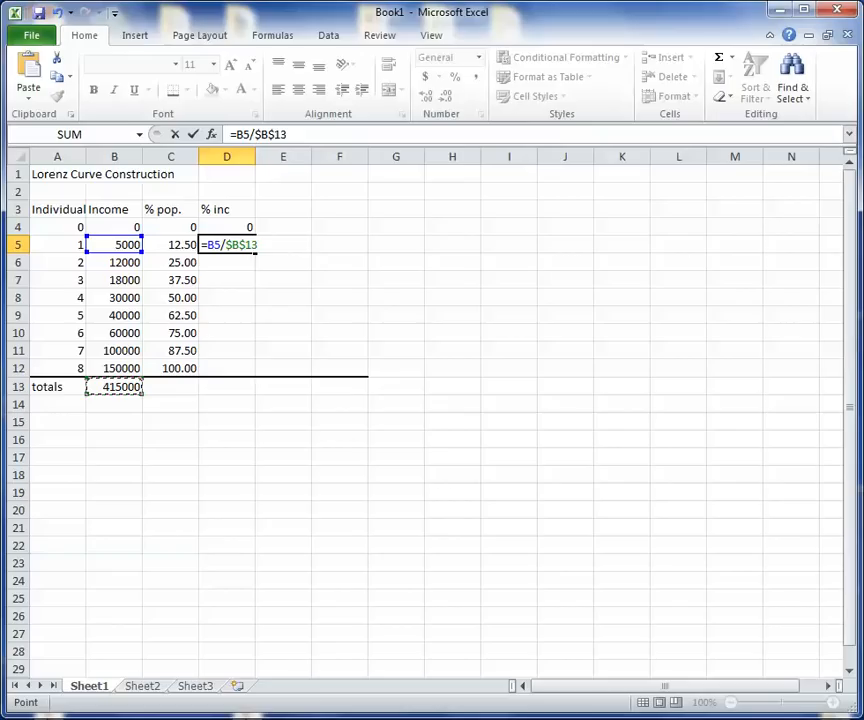
{"action": "type", "text": "*100"}
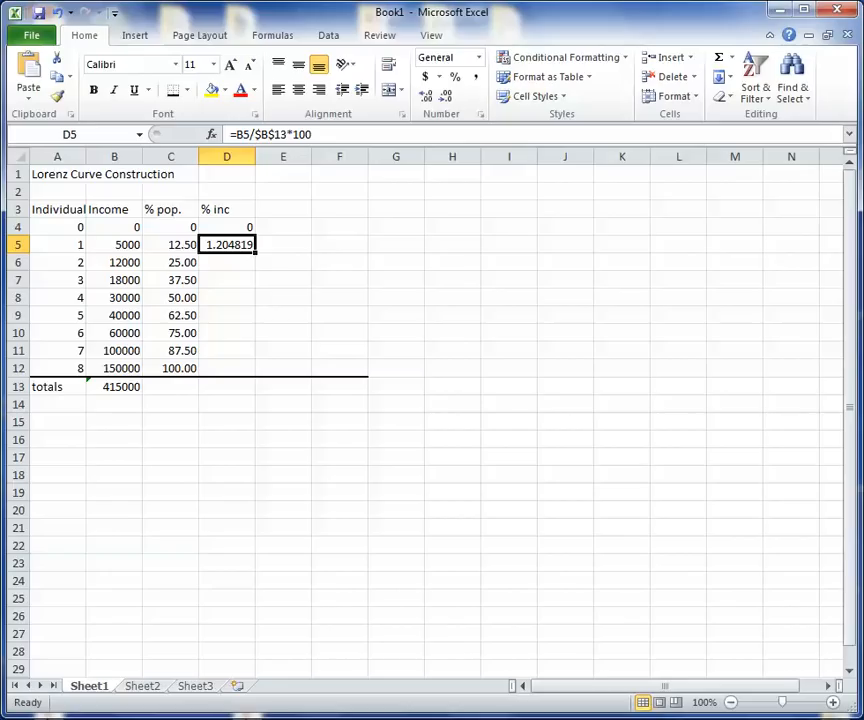
{"action": "left_click_drag", "start_coordinate": [226, 244], "coordinate": [226, 262]}
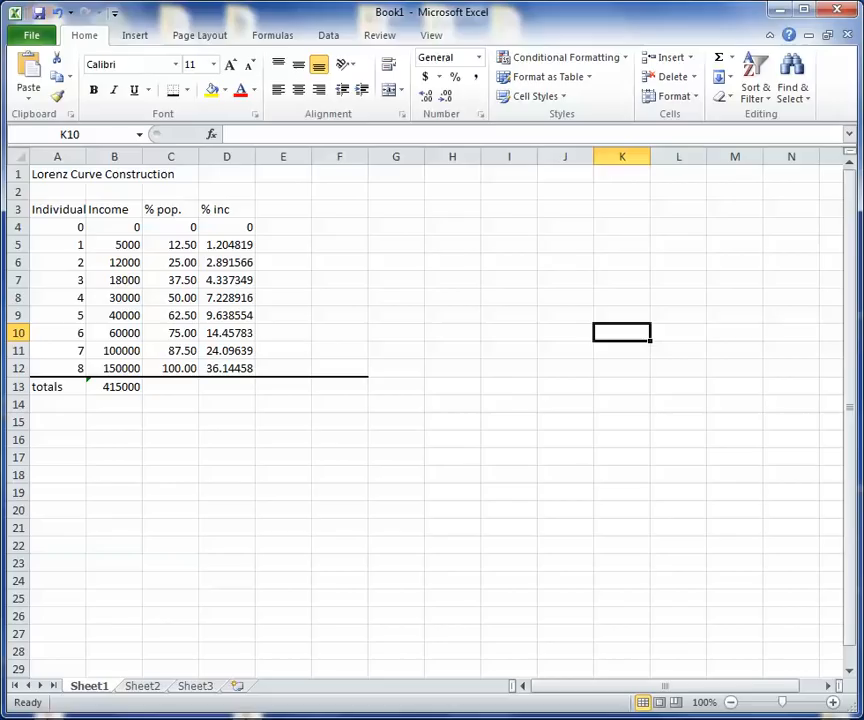
- Add a cumm % inc column starting at 0 with a running-total formula filled down, ending at 100
{"action": "type", "text": "cumm"}
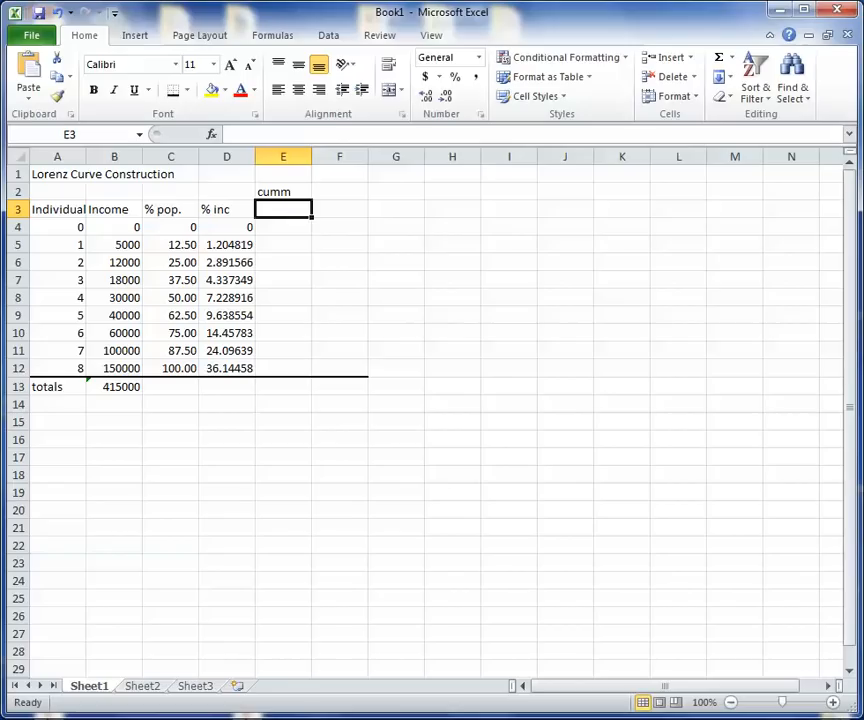
{"action": "type", "text": "0"}
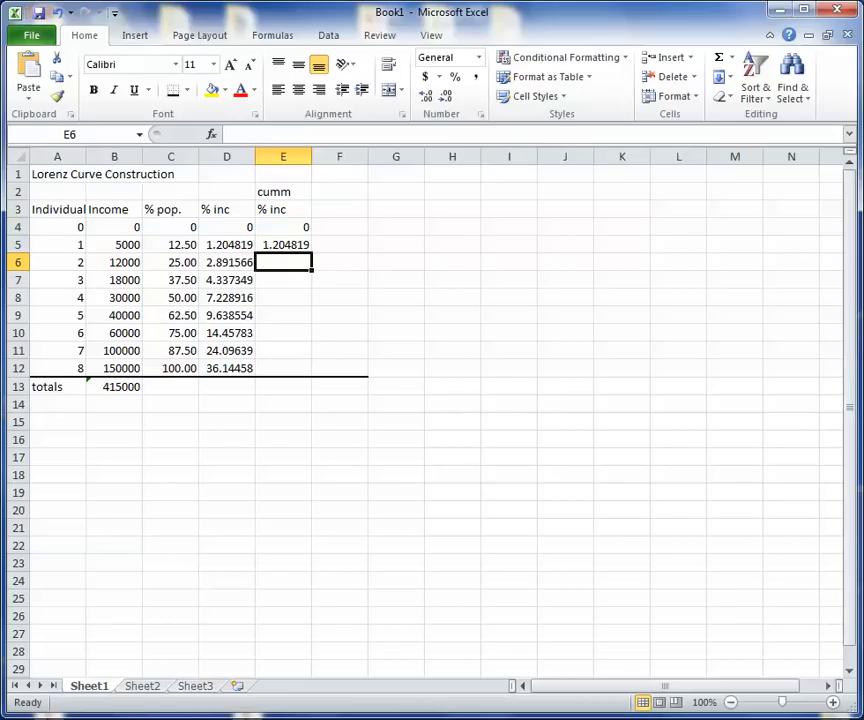
{"action": "type", "text": "=D6+"}
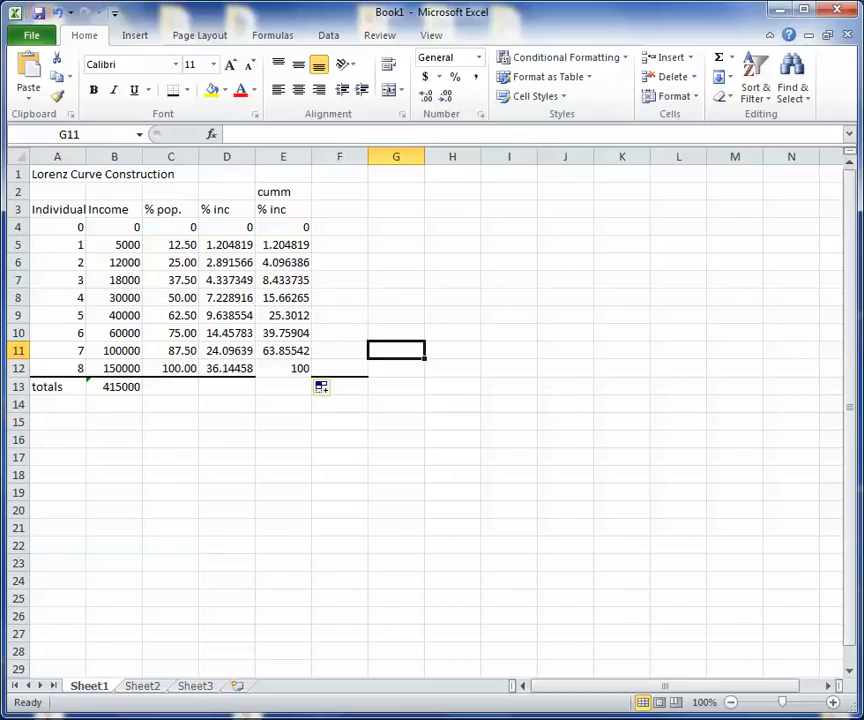
{"action": "left_click", "coordinate": [284, 368]}
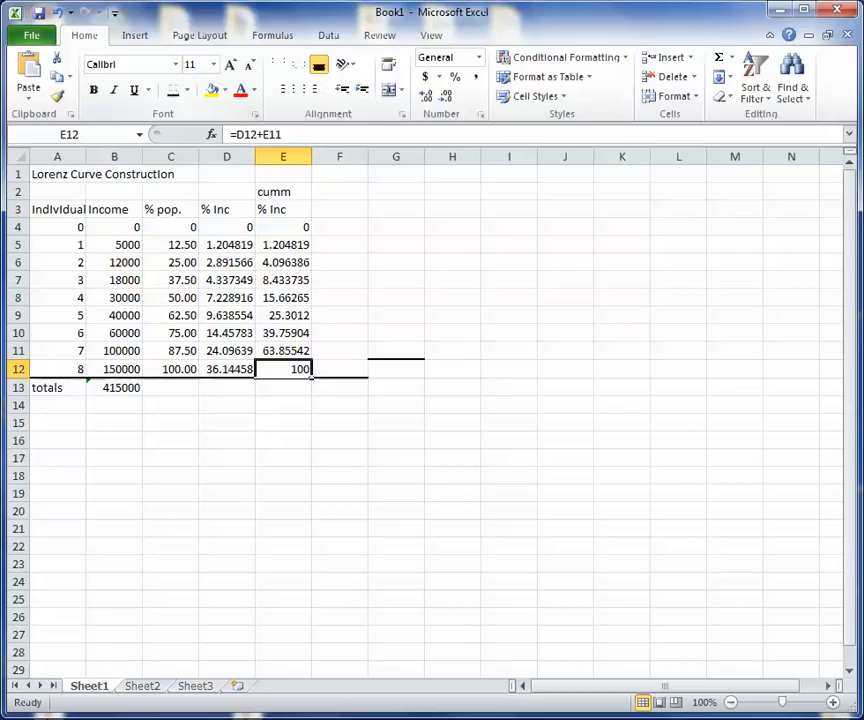
{"action": "left_click", "coordinate": [396, 156]}
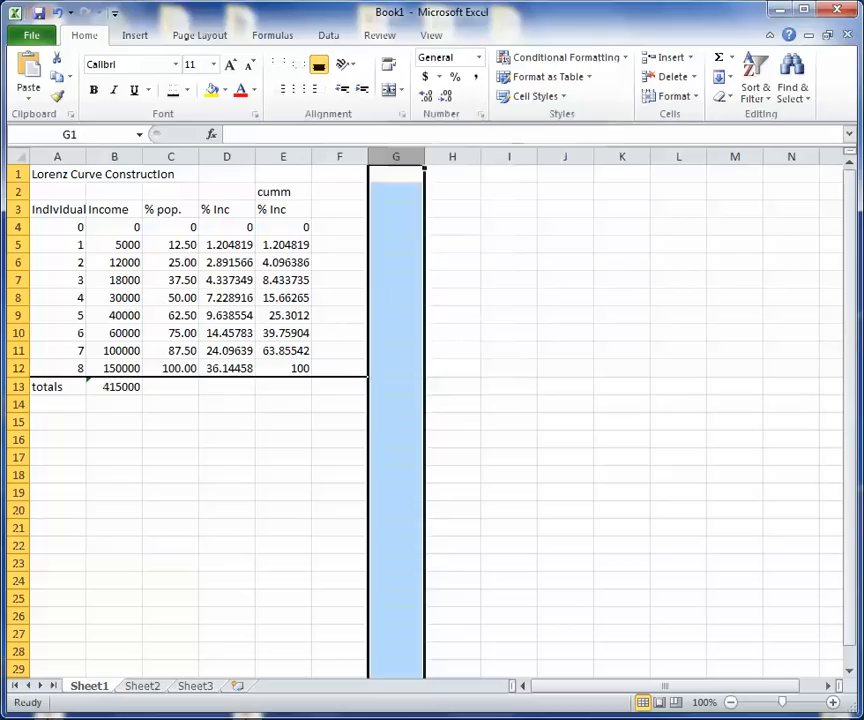
- Insert an empty smooth-line scatter chart beside the Lorenz construction table
{"action": "left_click", "coordinate": [508, 296]}
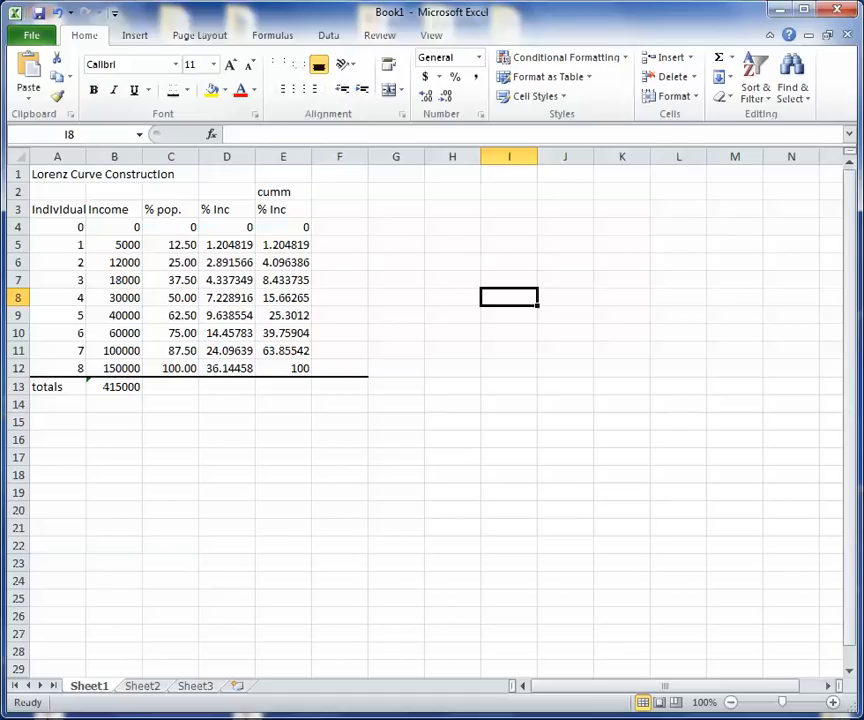
{"action": "left_click", "coordinate": [134, 34]}
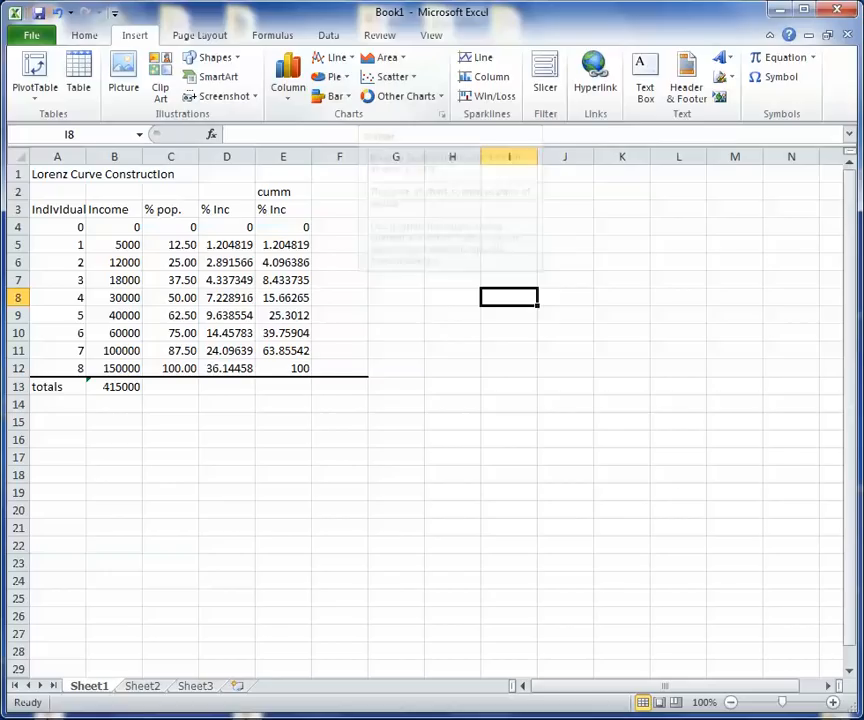
{"action": "left_click", "coordinate": [404, 96]}
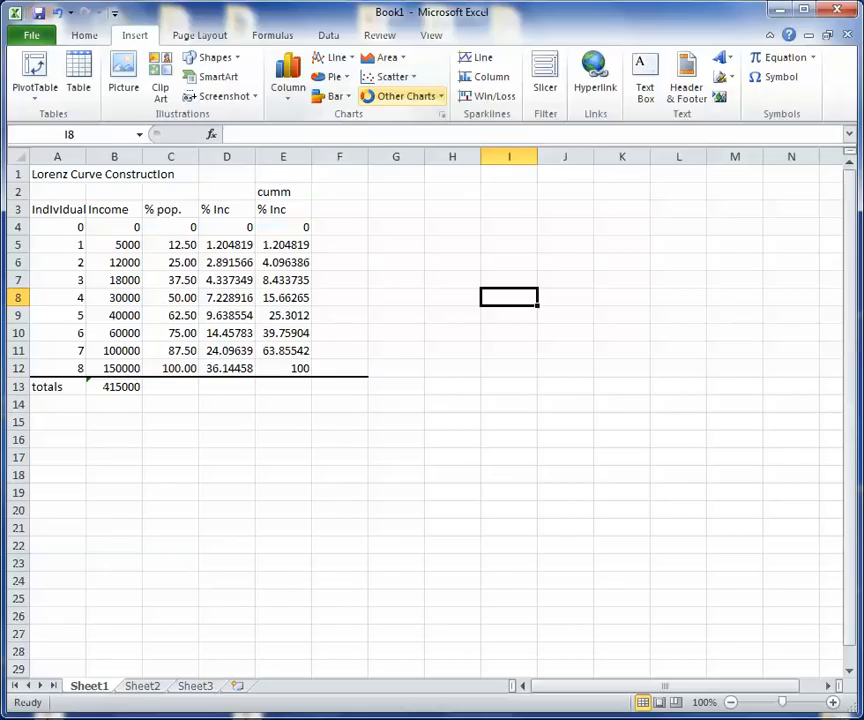
{"action": "left_click", "coordinate": [388, 76]}
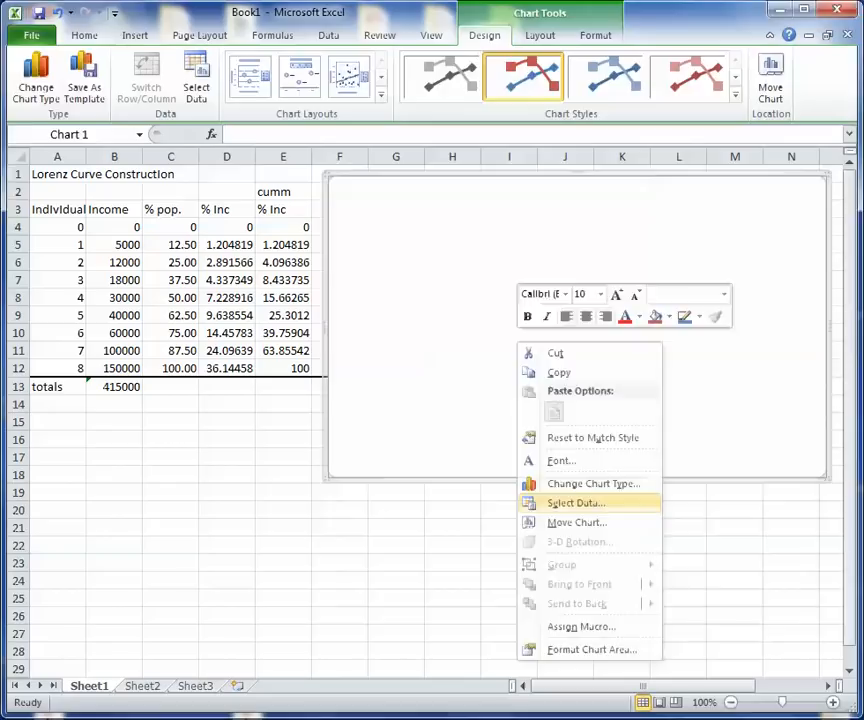
- Add an equality series with X and Y values C4:C12 via Select Data
{"action": "left_click", "coordinate": [576, 502]}
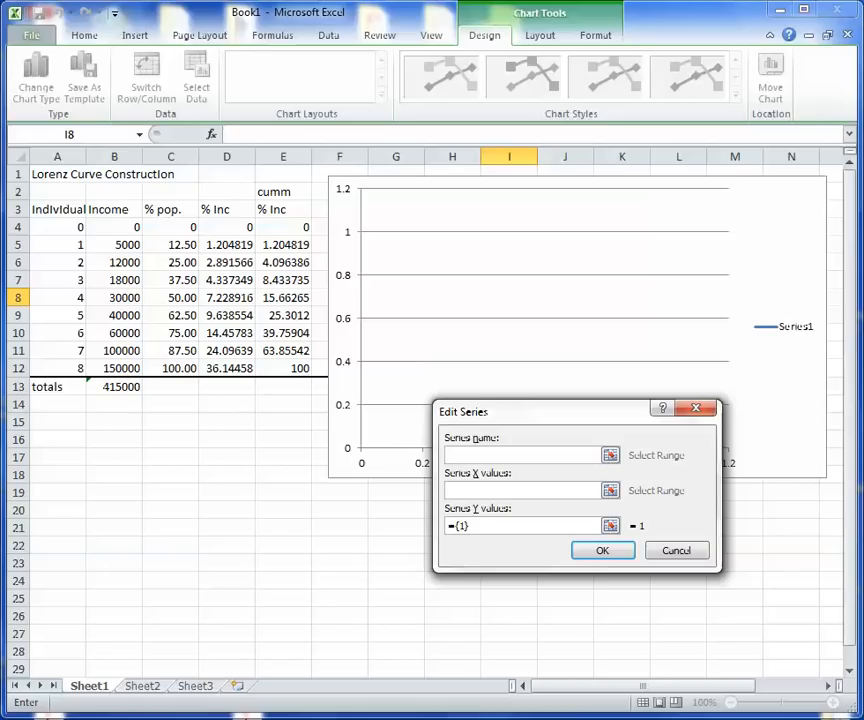
{"action": "type", "text": "equality"}
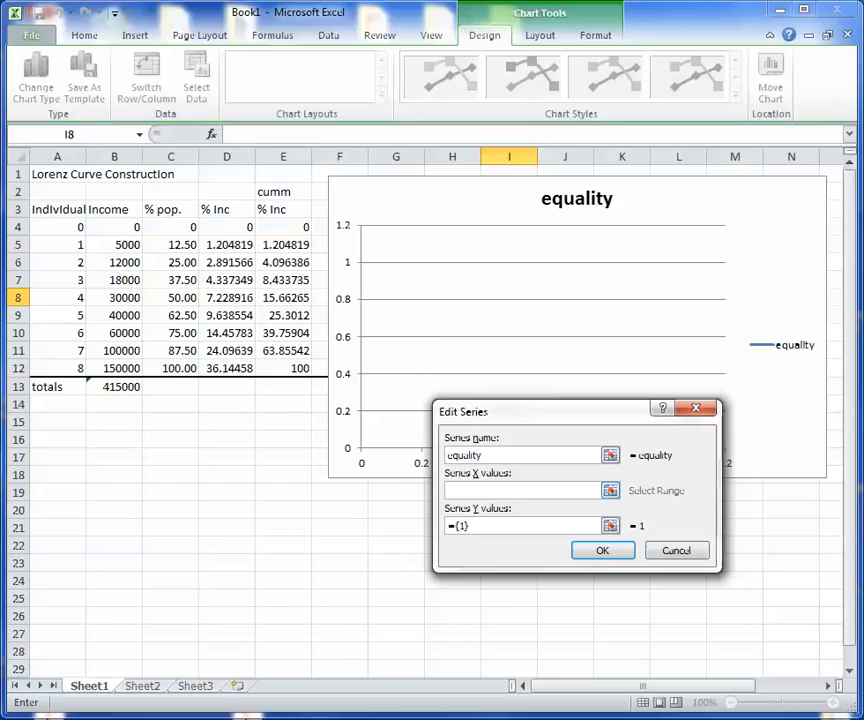
{"action": "left_click", "coordinate": [524, 488]}
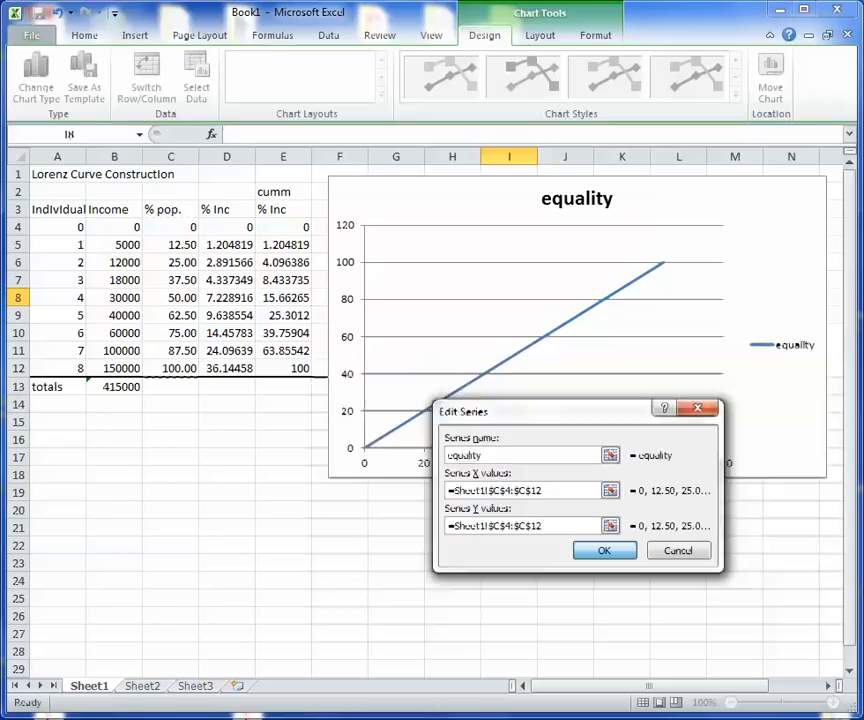
{"action": "left_click", "coordinate": [604, 550]}
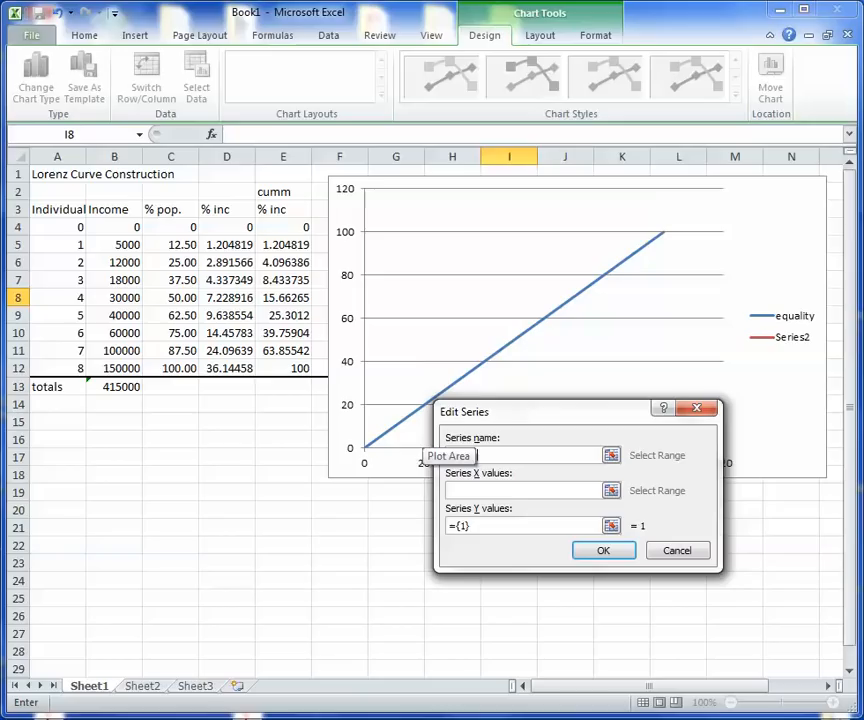
- Add a Lorenz series with X values C4:C12 and Y values E4:E12
{"action": "type", "text": "Lorenz"}
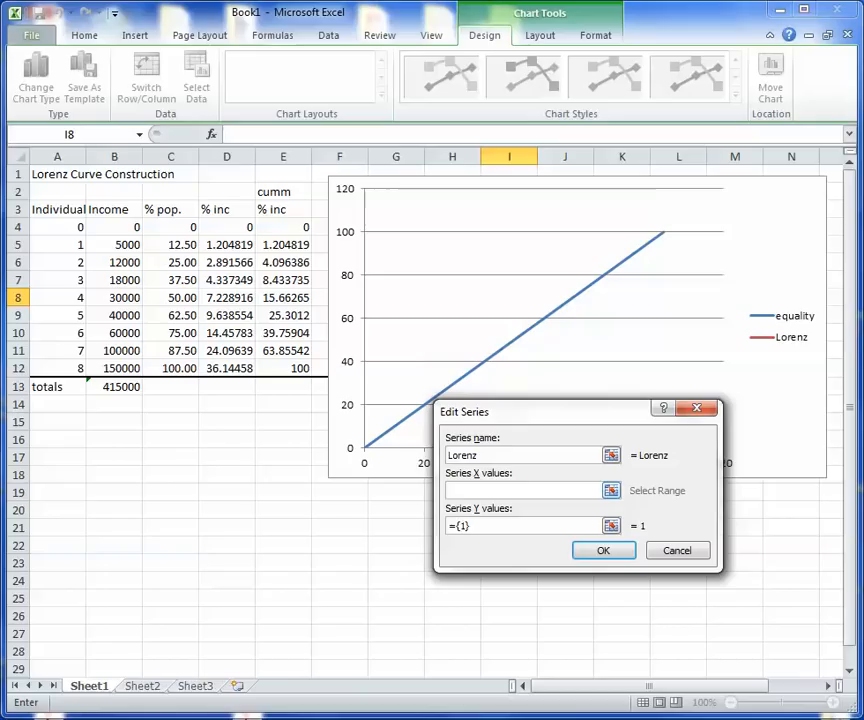
{"action": "left_click_drag", "start_coordinate": [170, 228], "coordinate": [170, 368]}
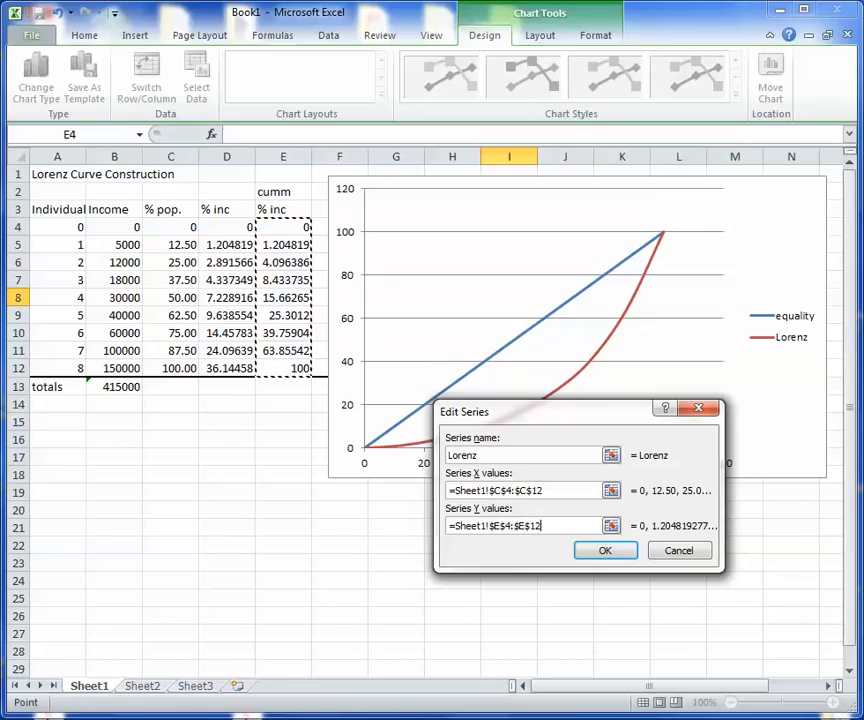
{"action": "left_click", "coordinate": [604, 550]}
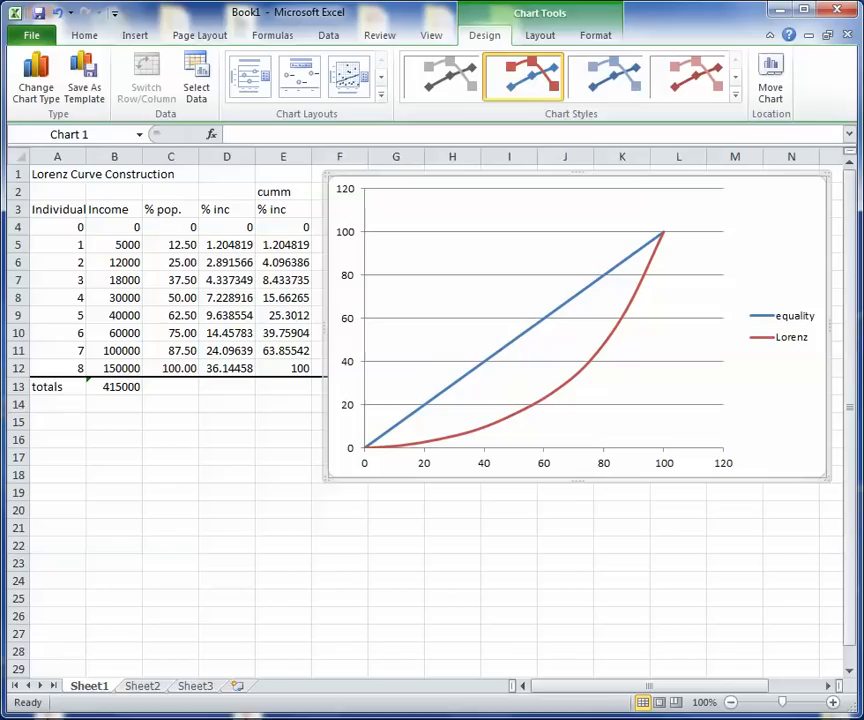
{"action": "mouse_move", "coordinate": [584, 480]}
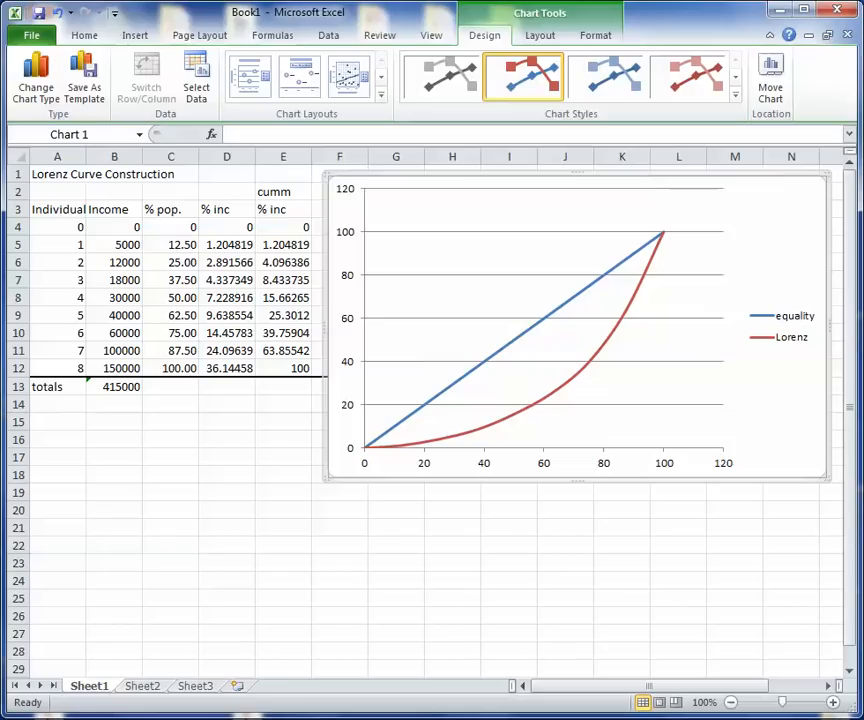
{"action": "mouse_move", "coordinate": [392, 316]}
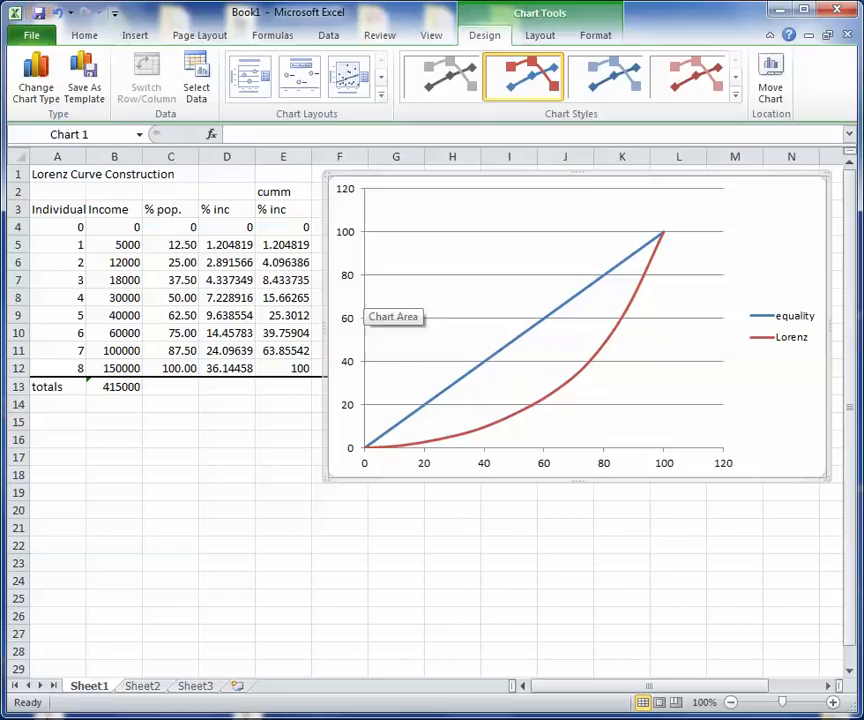
{"action": "left_click", "coordinate": [226, 474]}
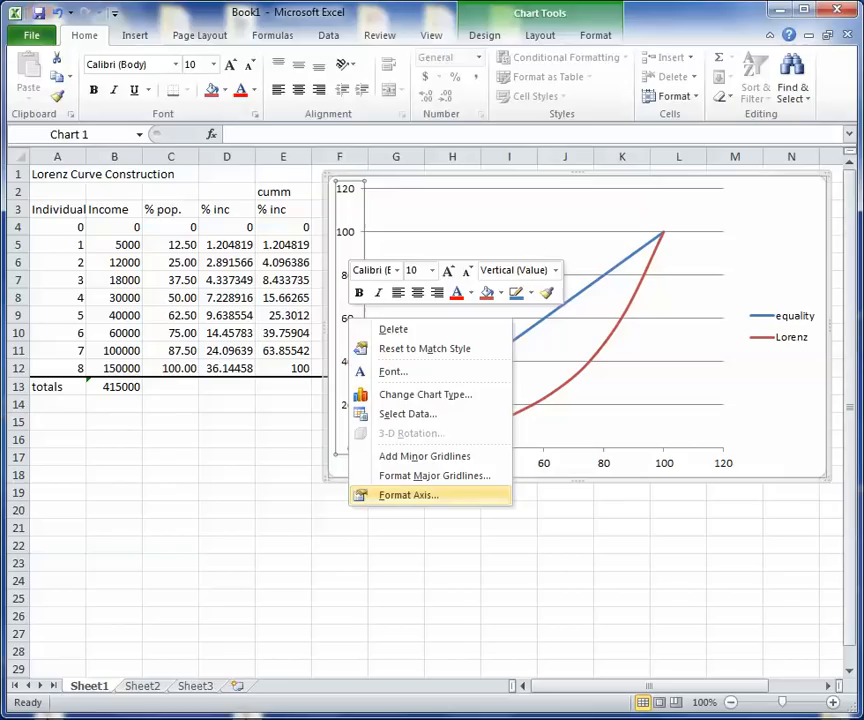
- Fix the vertical axis maximum at 100 in Format Axis
{"action": "left_click", "coordinate": [408, 496]}
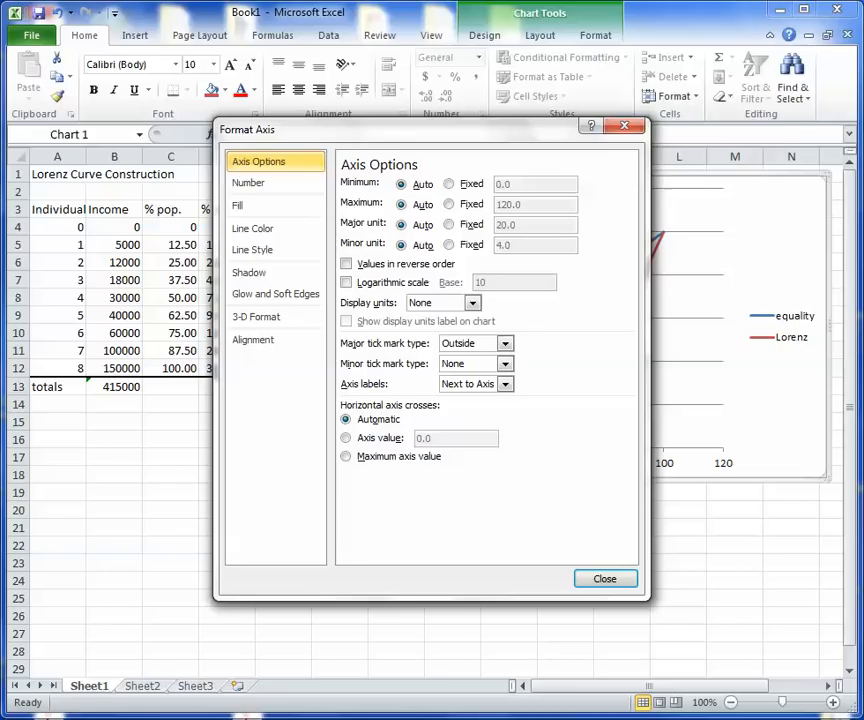
{"action": "left_click", "coordinate": [448, 204]}
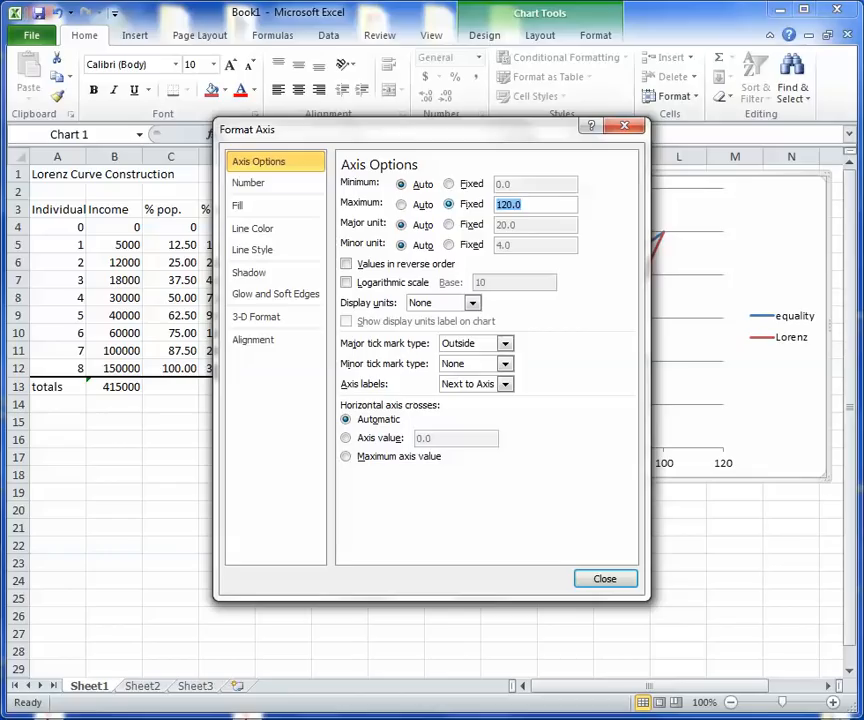
{"action": "left_click", "coordinate": [604, 578]}
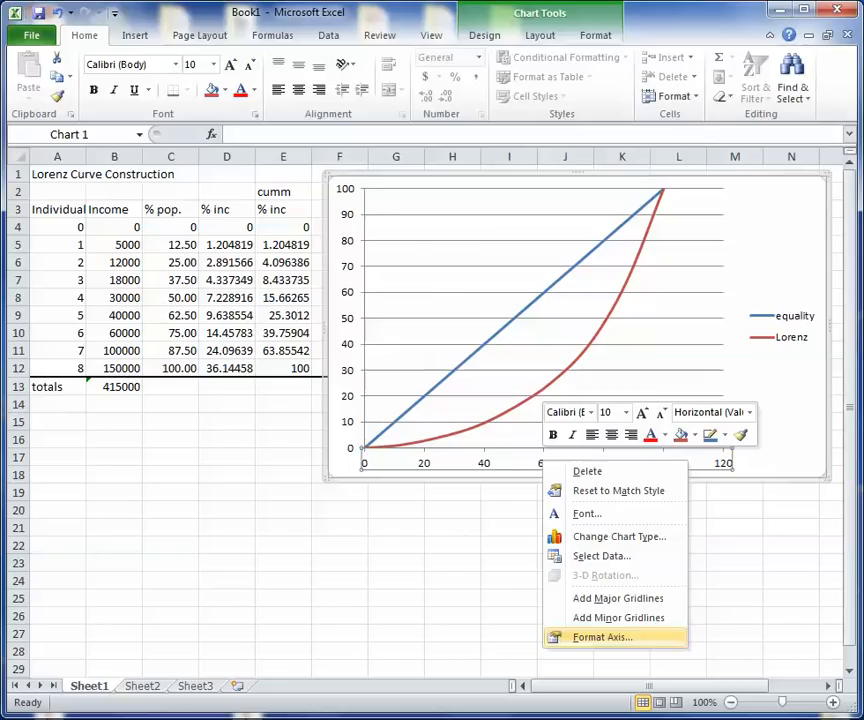
- Fix the horizontal axis maximum at 100 in Format Axis
{"action": "left_click", "coordinate": [600, 636]}
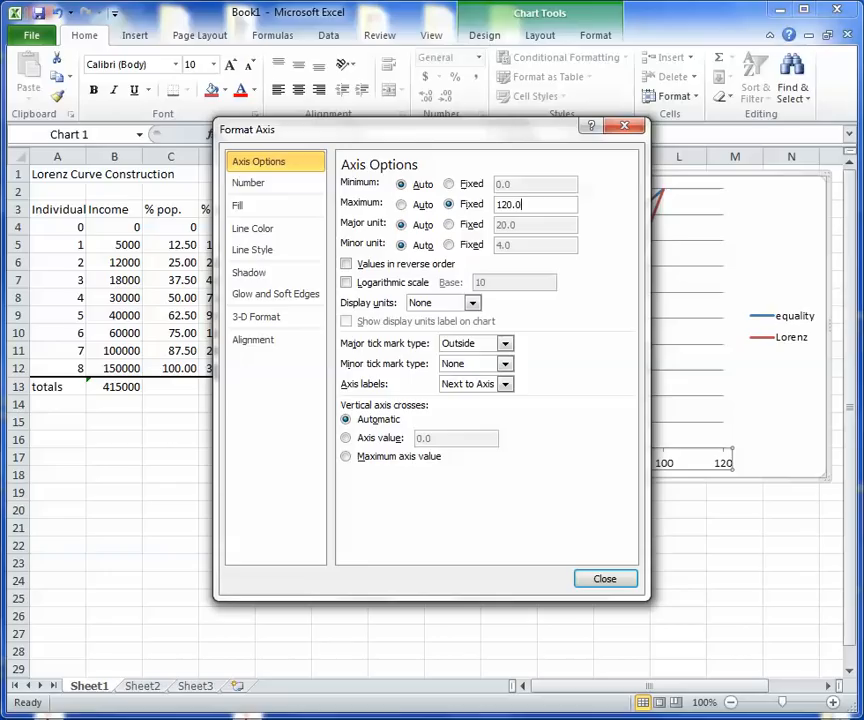
{"action": "left_click", "coordinate": [604, 578]}
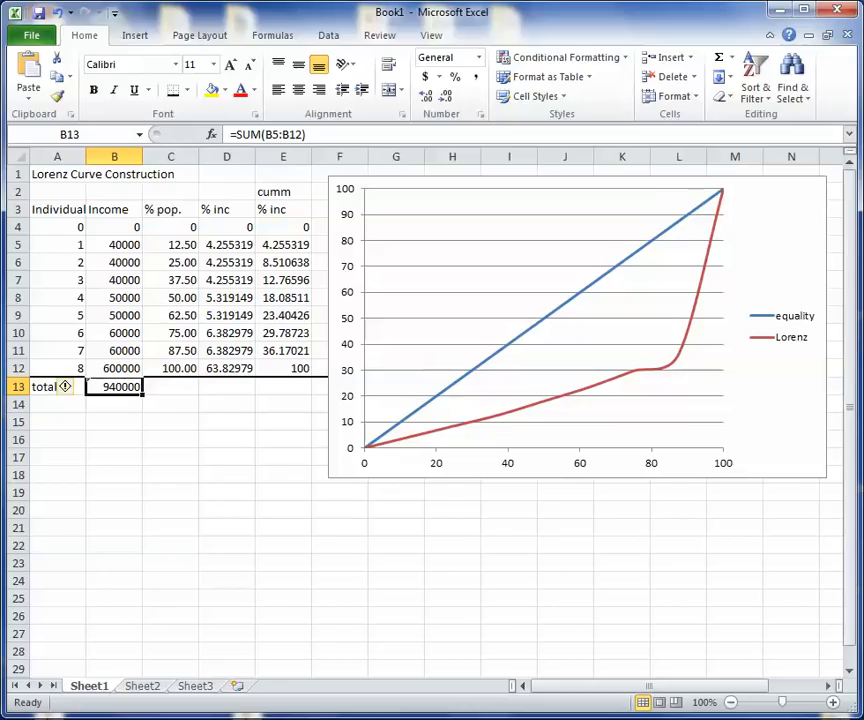
{"action": "mouse_move", "coordinate": [510, 432]}
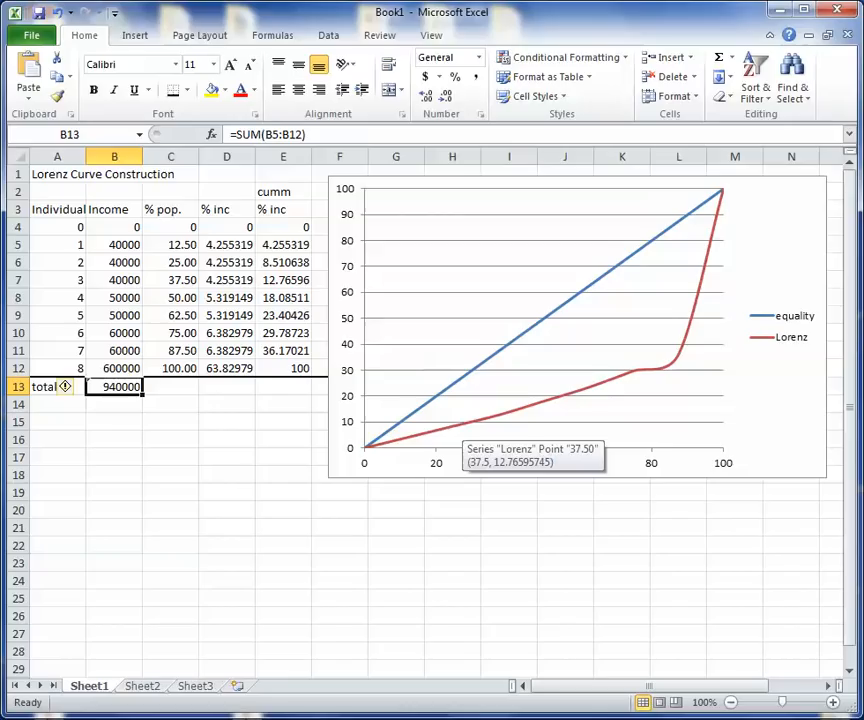
{"action": "mouse_move", "coordinate": [490, 456]}
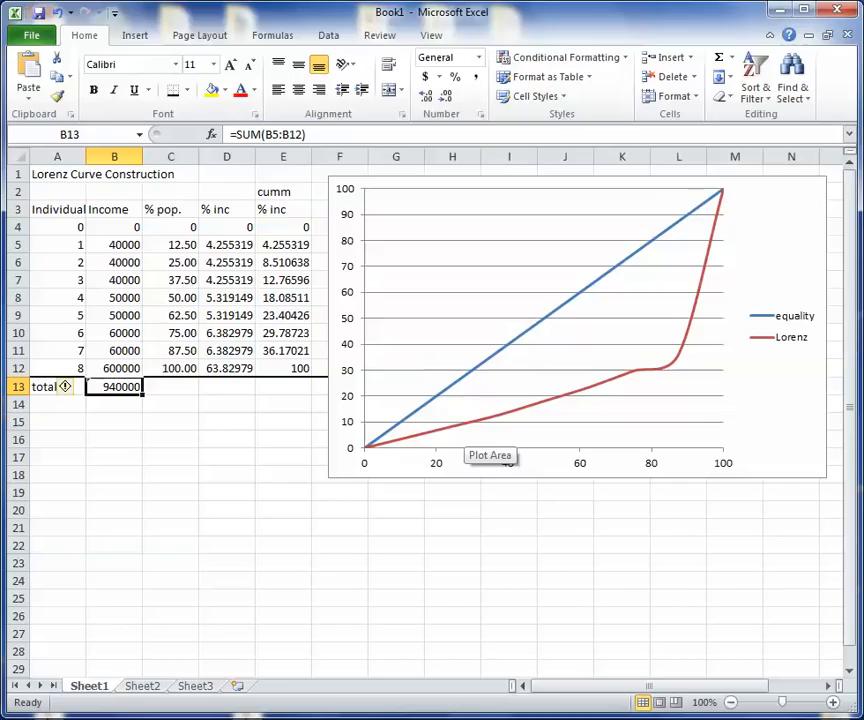